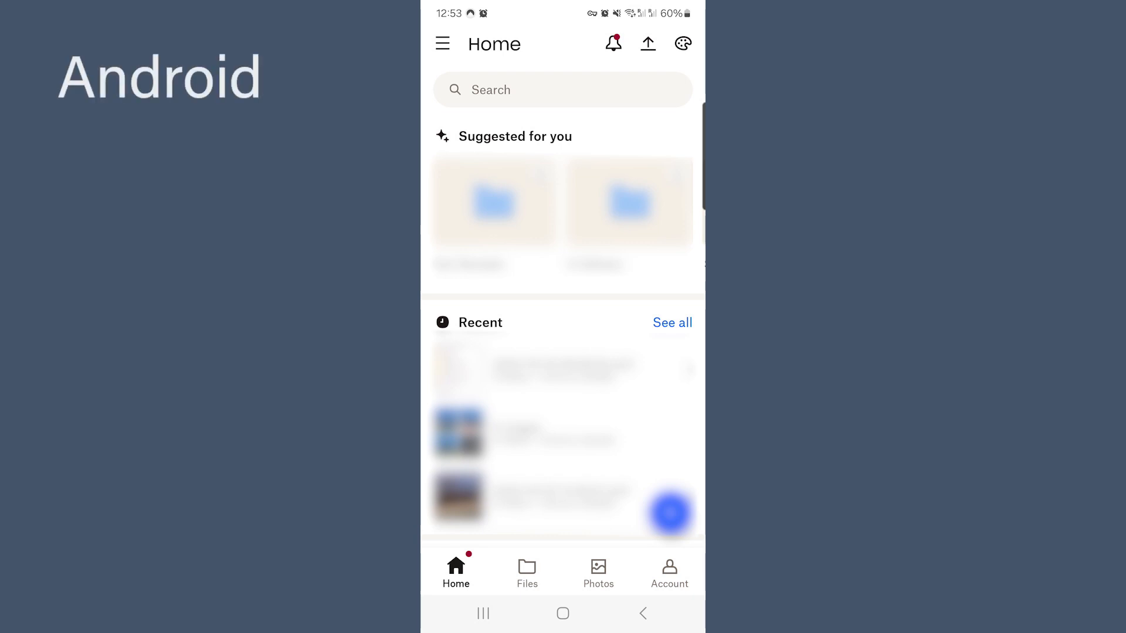
- Show the Android account page with the Dropbox Plus plan and storage use
{"action": "left_click", "coordinate": [668, 571]}
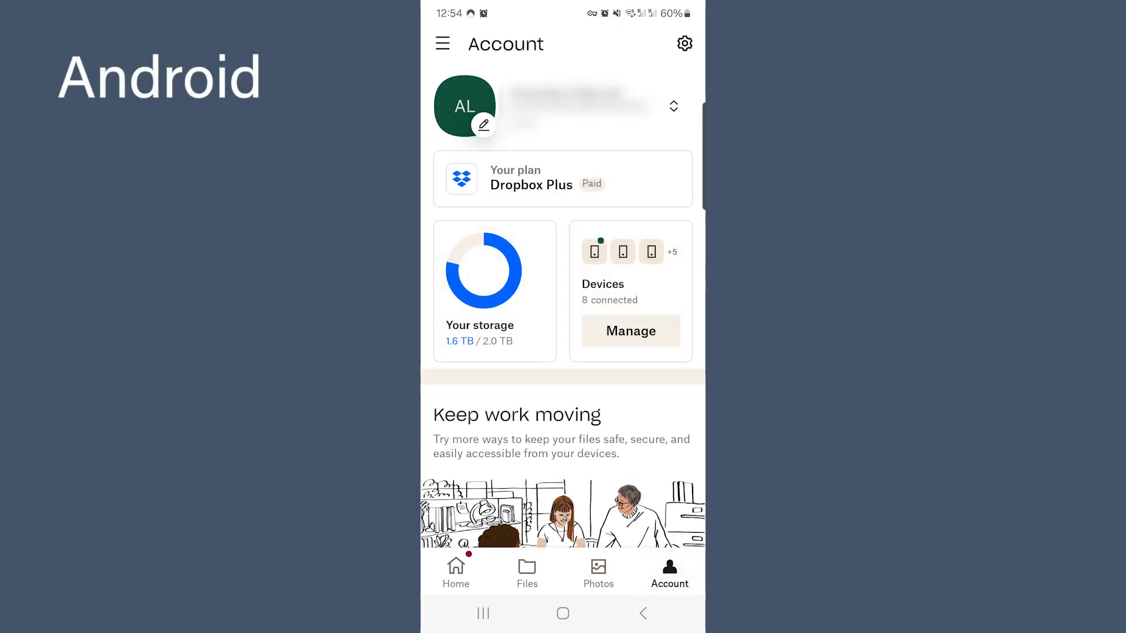
{"action": "left_click", "coordinate": [684, 44]}
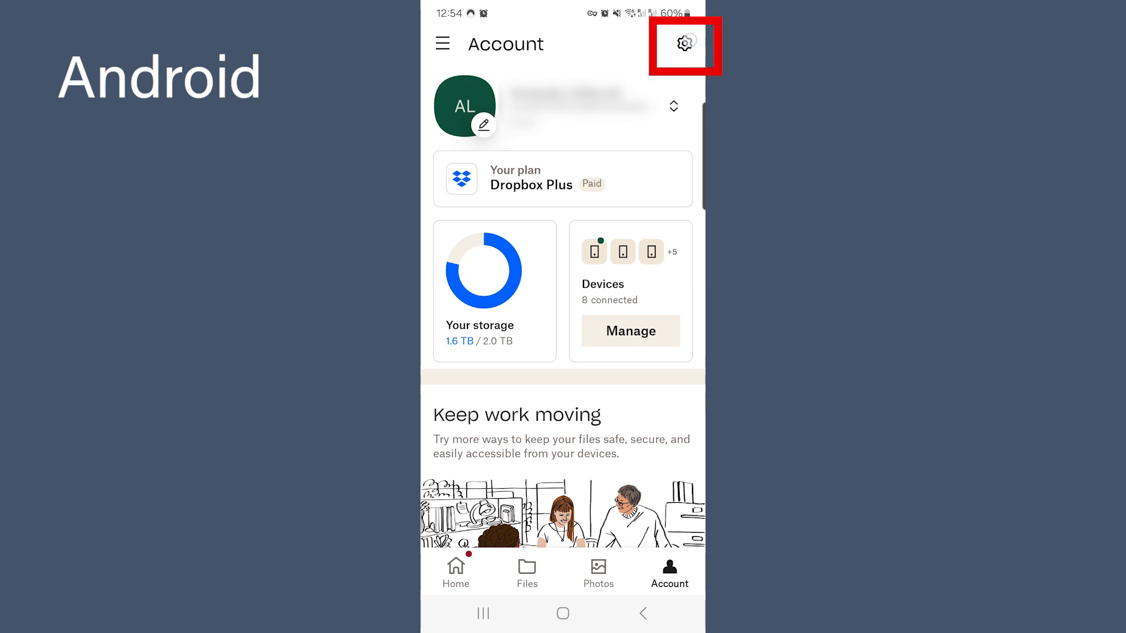
- Show Android Camera uploads set to back up all my photos with videos included
{"action": "left_click", "coordinate": [684, 43]}
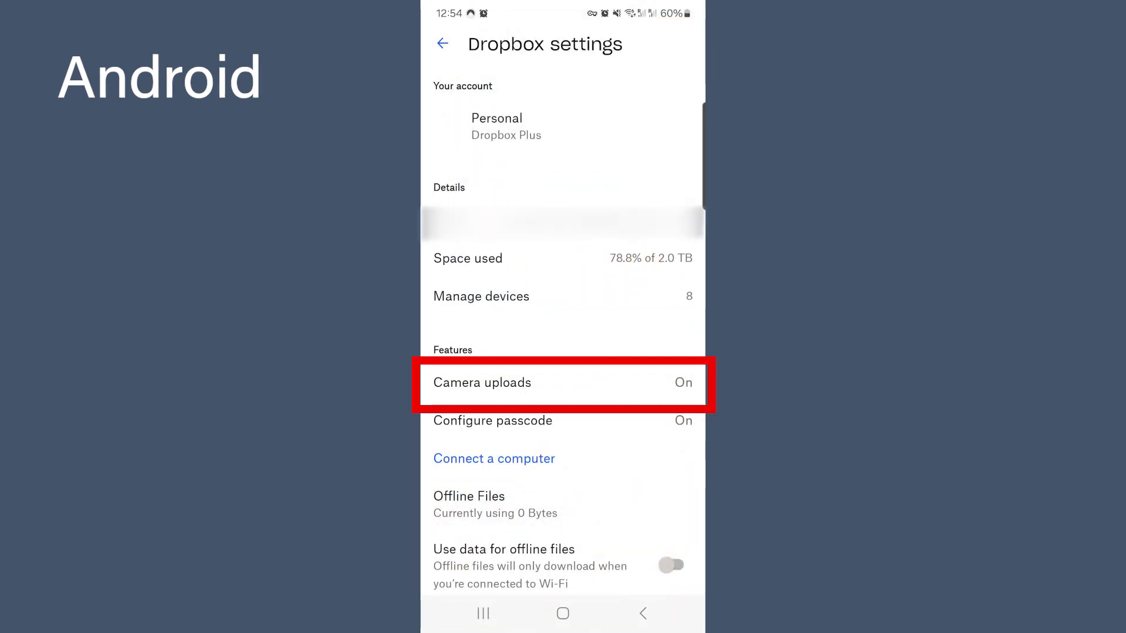
{"action": "left_click", "coordinate": [482, 382]}
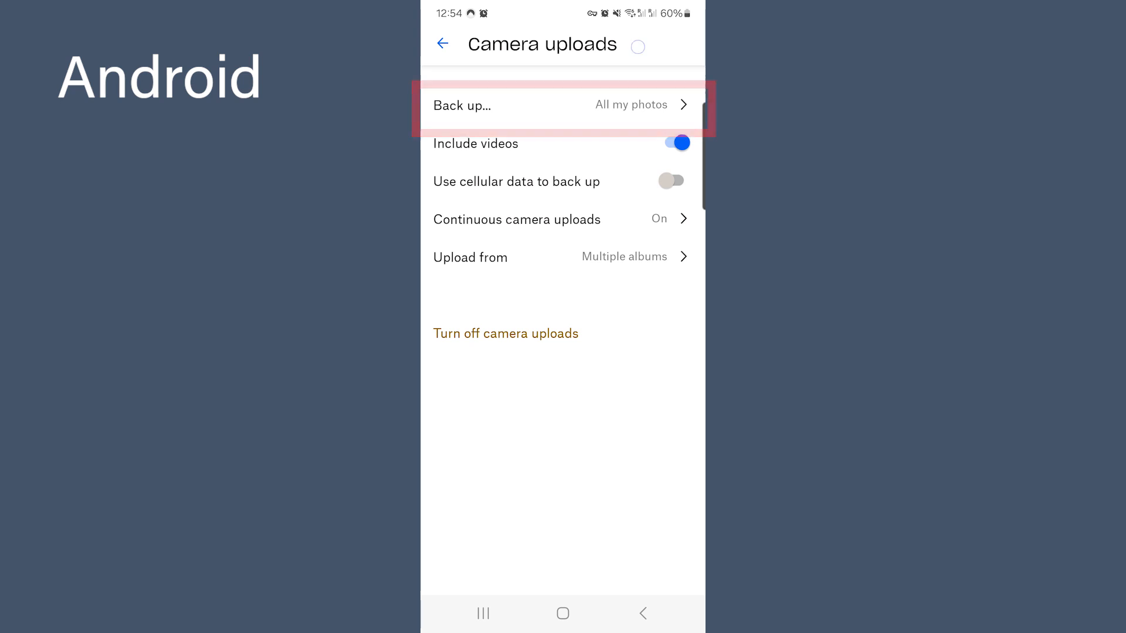
{"action": "left_click", "coordinate": [561, 106]}
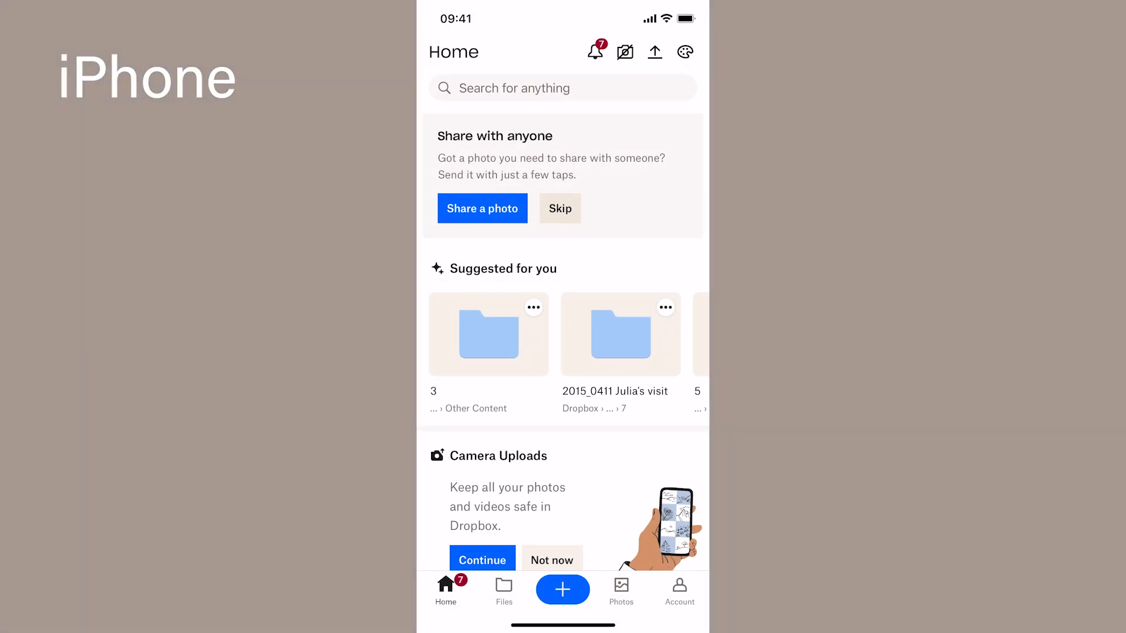
- Show the iPhone account page on the way to Camera Uploads settings
{"action": "left_click", "coordinate": [679, 591]}
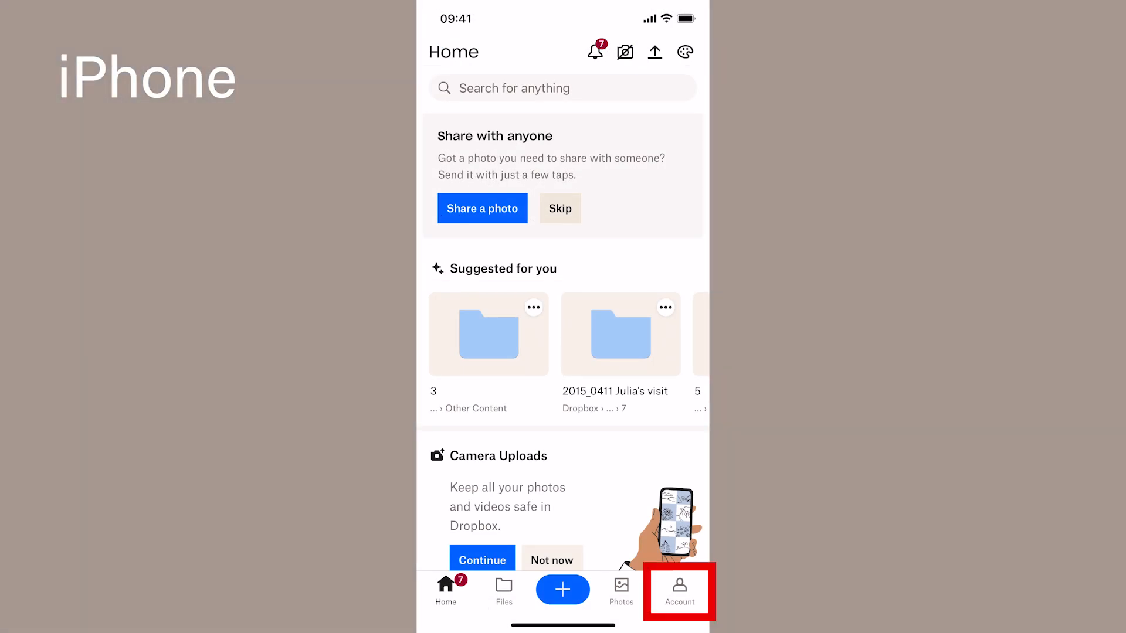
{"action": "left_click", "coordinate": [679, 591]}
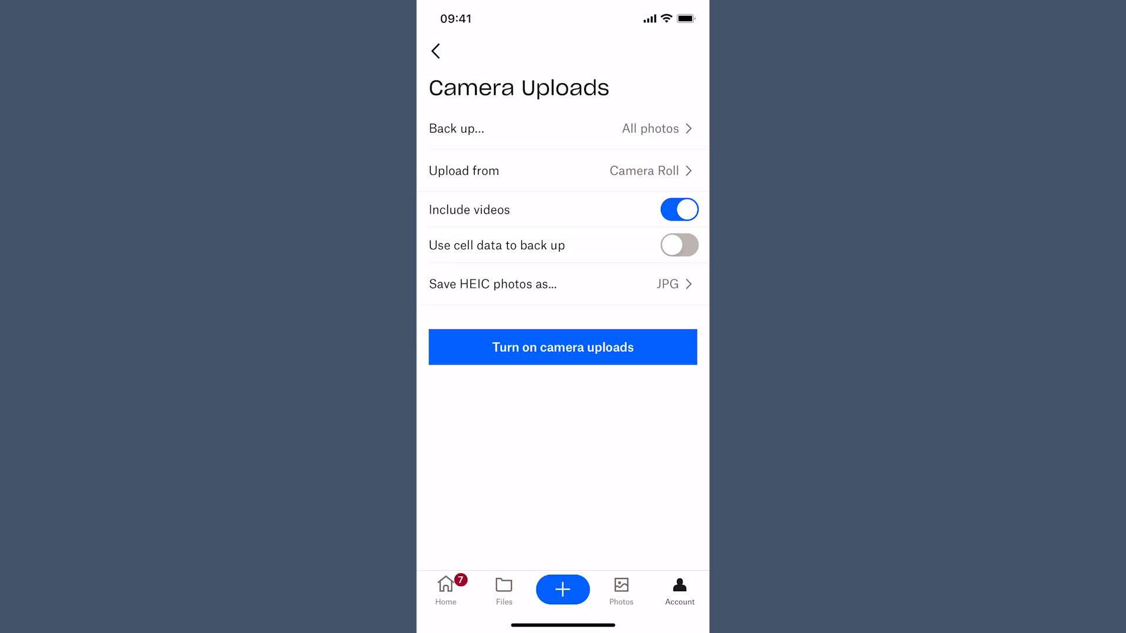
- Set HEIC photos to be saved as JPG on upload
{"action": "left_click", "coordinate": [561, 284]}
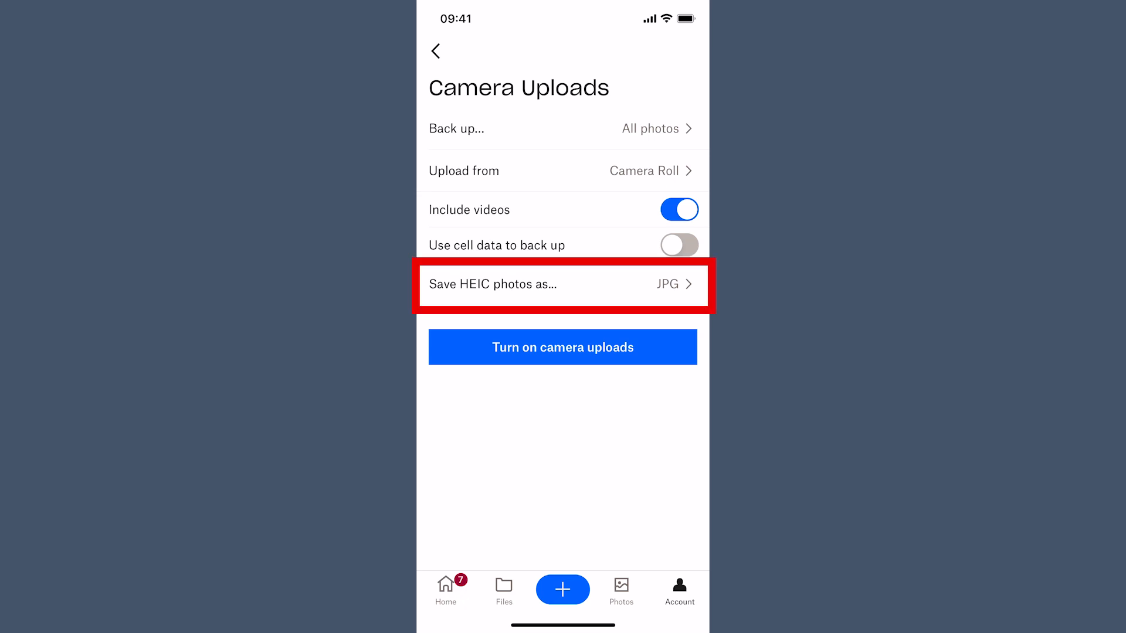
{"action": "left_click", "coordinate": [562, 283]}
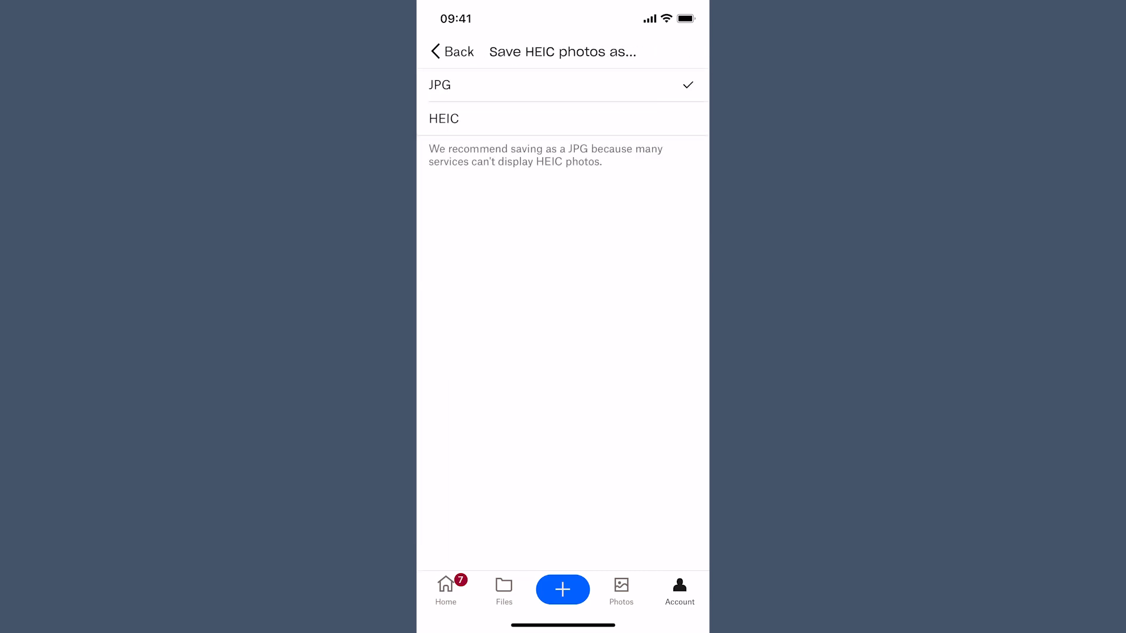
{"action": "left_click", "coordinate": [563, 85]}
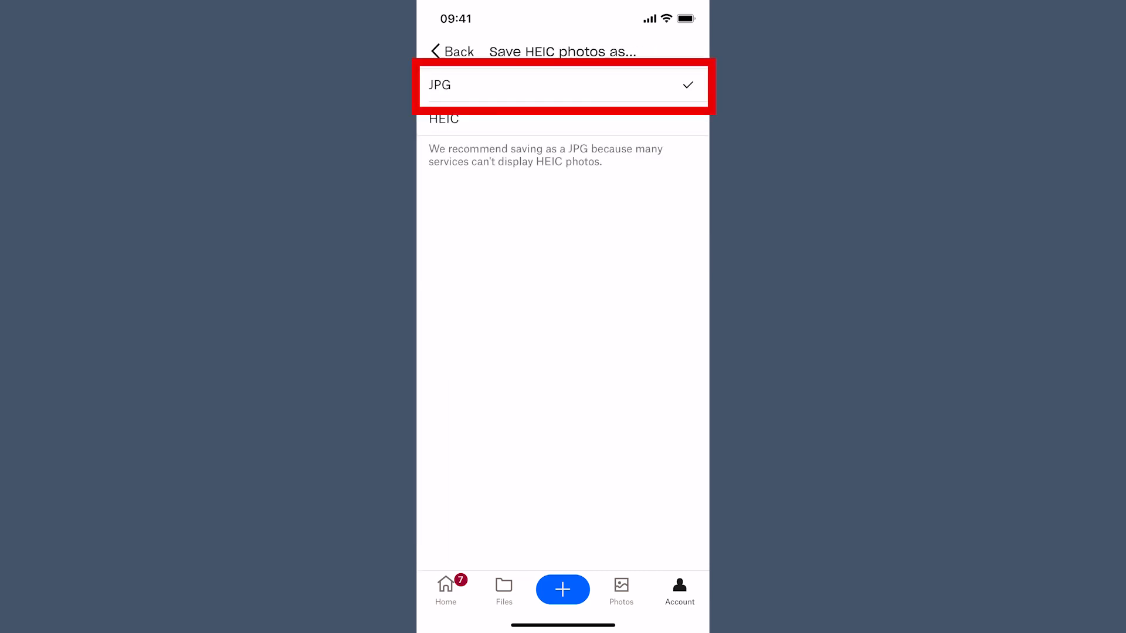